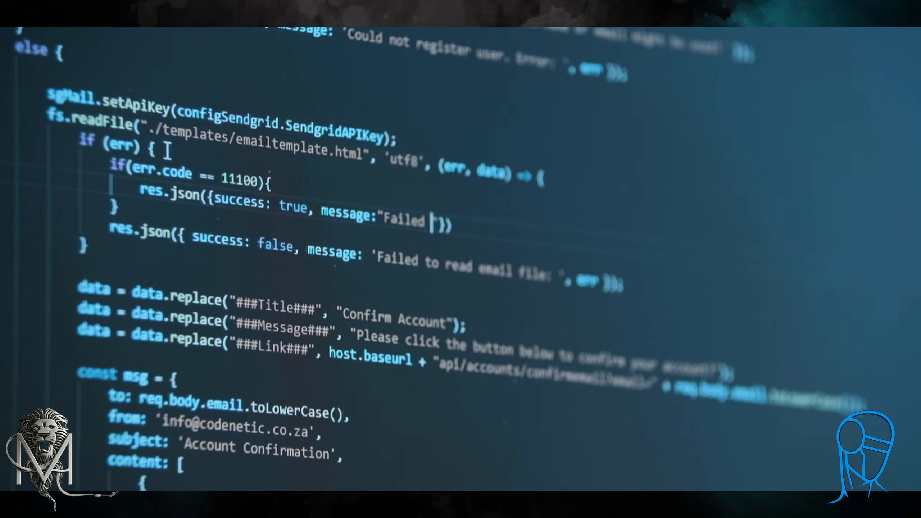
type("with err")
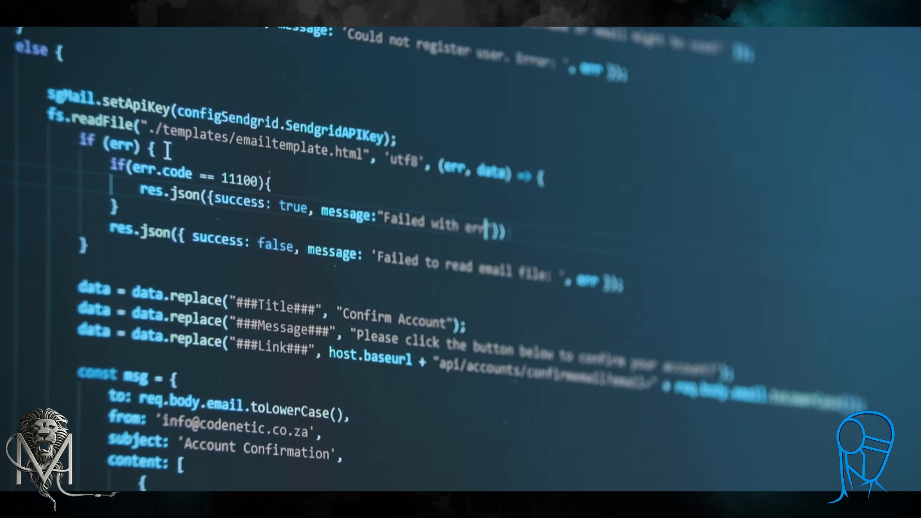